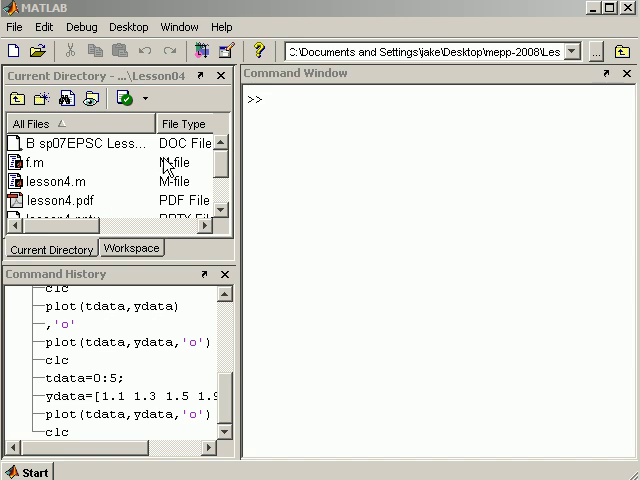
{"action": "mouse_move", "coordinate": [337, 148]}
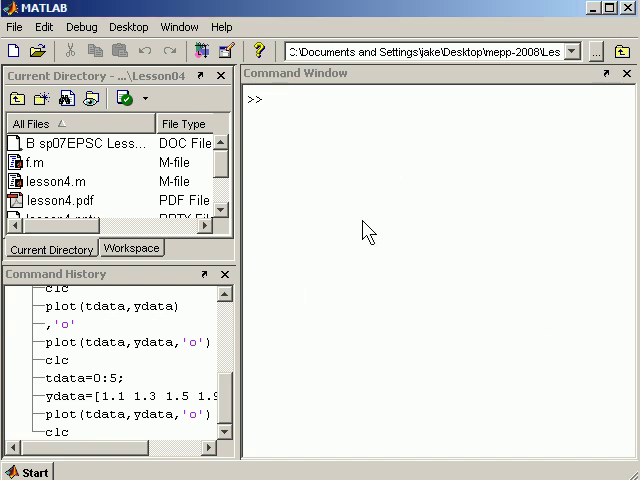
Assign A=5 and request the help text for the plot function.
{"action": "type", "text": "A="}
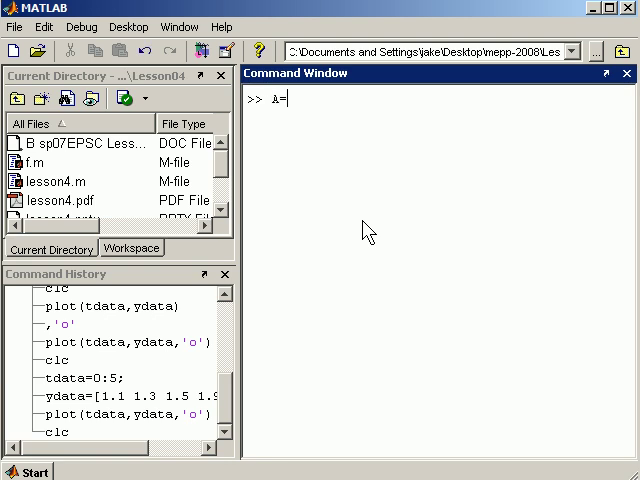
{"action": "type", "text": "5"}
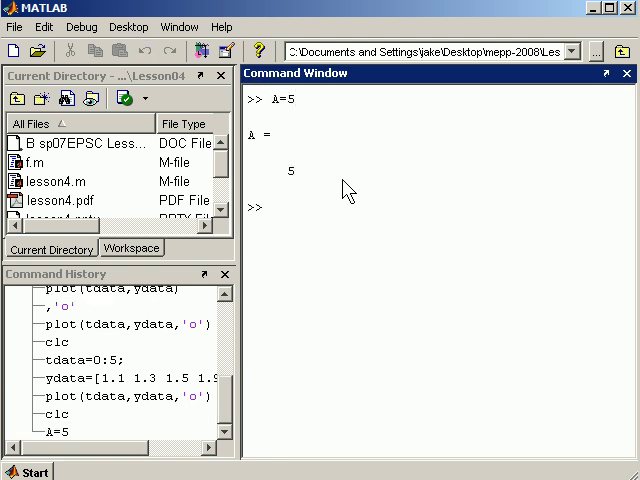
{"action": "mouse_move", "coordinate": [360, 242]}
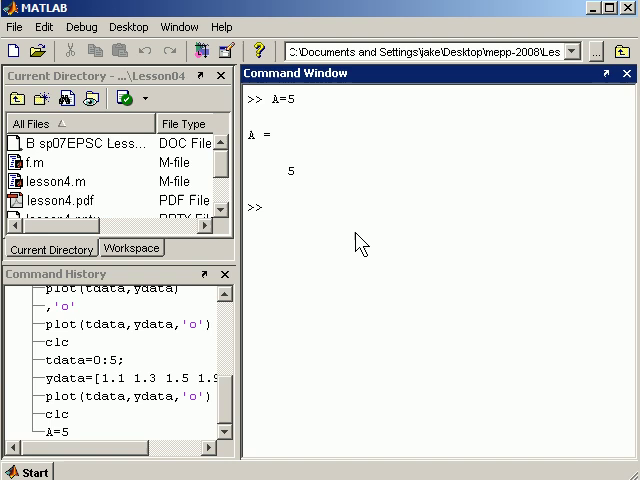
{"action": "type", "text": "hel"}
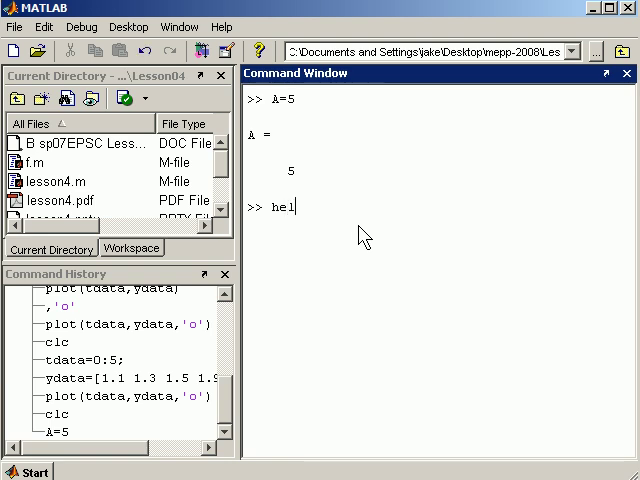
{"action": "type", "text": "p plot"}
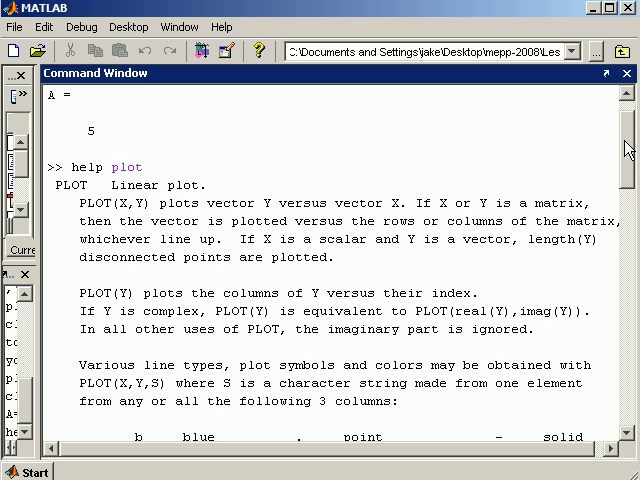
Scroll through the plot help, past colour, marker and line-style codes, to its end.
{"action": "scroll", "scroll_direction": "down", "scroll_amount": 3}
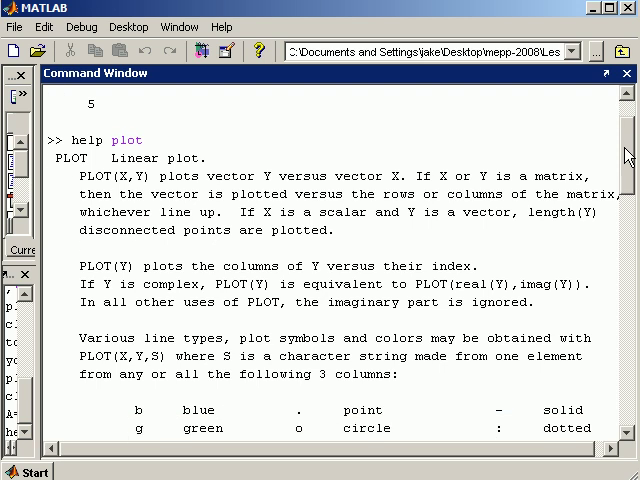
{"action": "scroll", "scroll_direction": "down", "scroll_amount": 3}
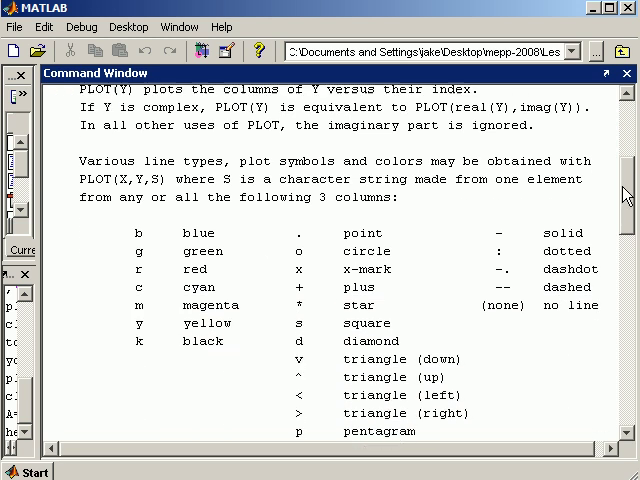
{"action": "scroll", "scroll_direction": "down", "scroll_amount": 3}
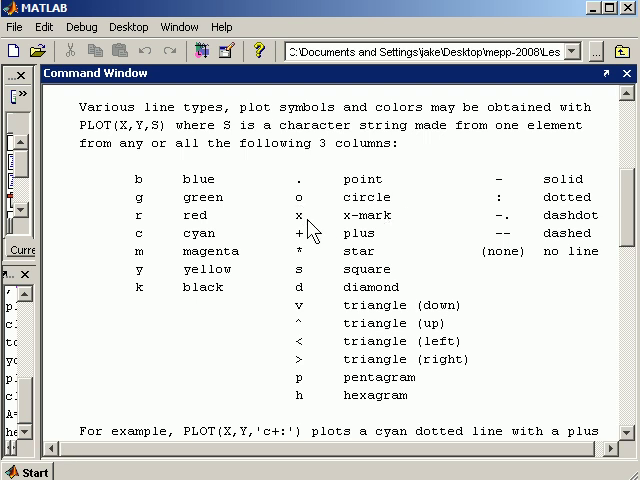
{"action": "mouse_move", "coordinate": [316, 288]}
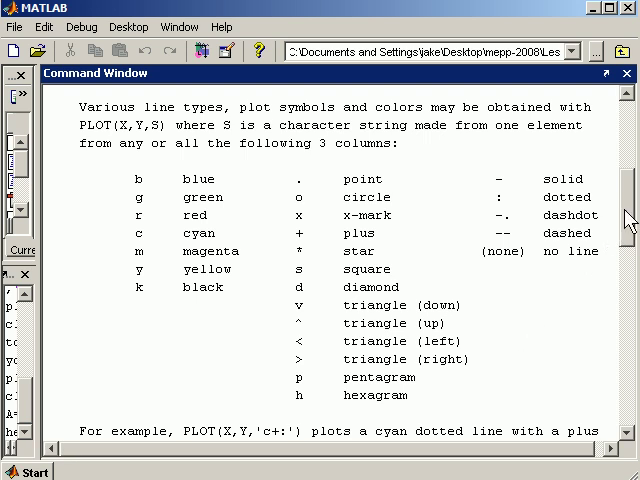
{"action": "mouse_move", "coordinate": [468, 204]}
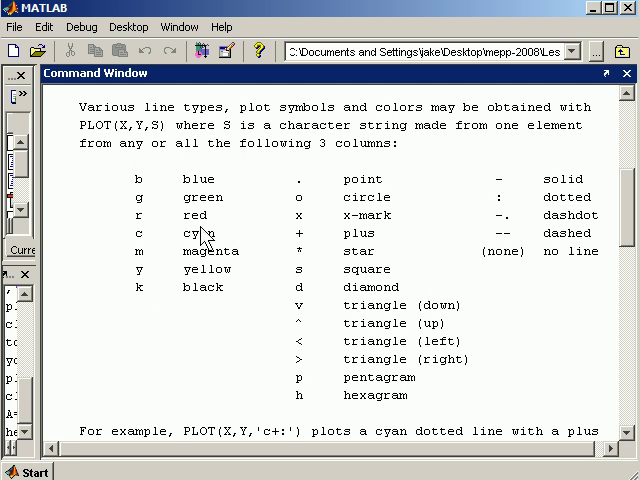
{"action": "scroll", "scroll_direction": "down", "scroll_amount": 3}
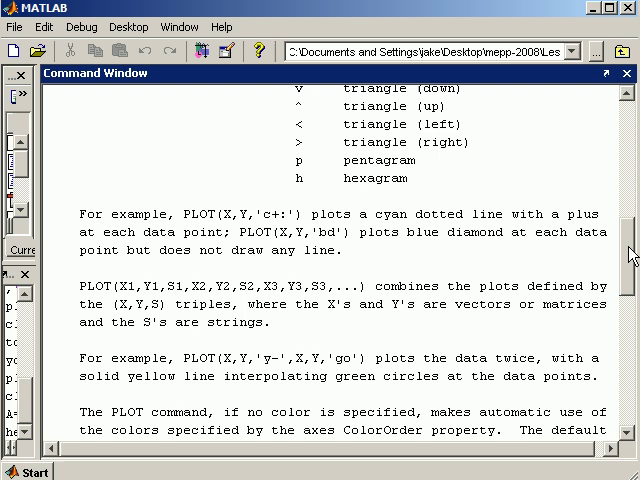
{"action": "scroll", "scroll_direction": "down", "scroll_amount": 3}
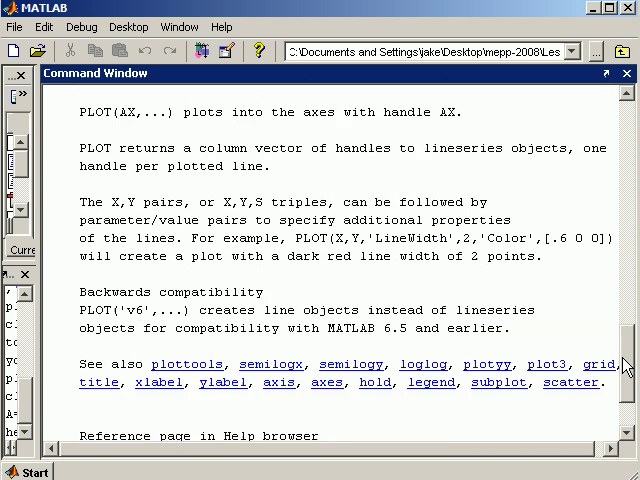
{"action": "left_click", "coordinate": [158, 289]}
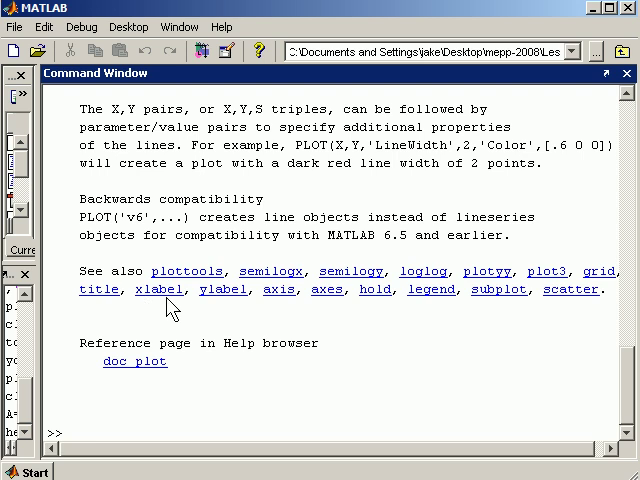
{"action": "mouse_move", "coordinate": [226, 312]}
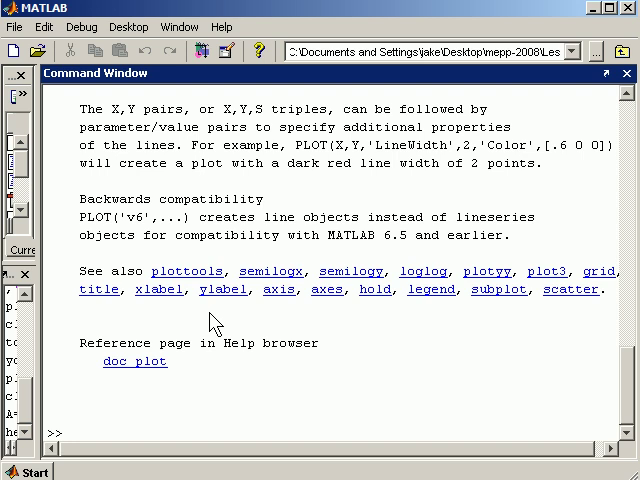
{"action": "mouse_move", "coordinate": [110, 315]}
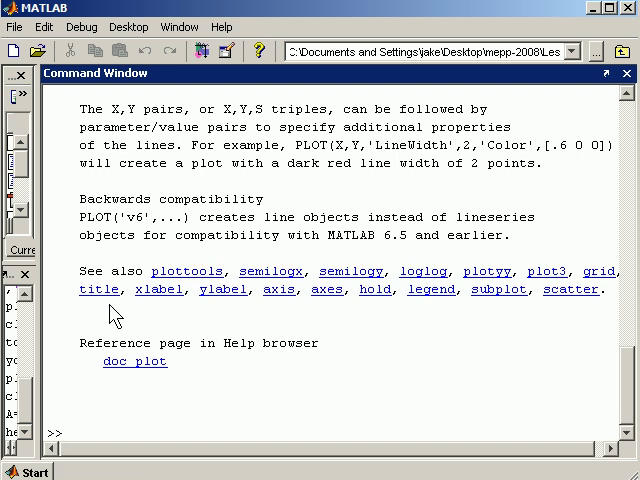
{"action": "mouse_move", "coordinate": [420, 316]}
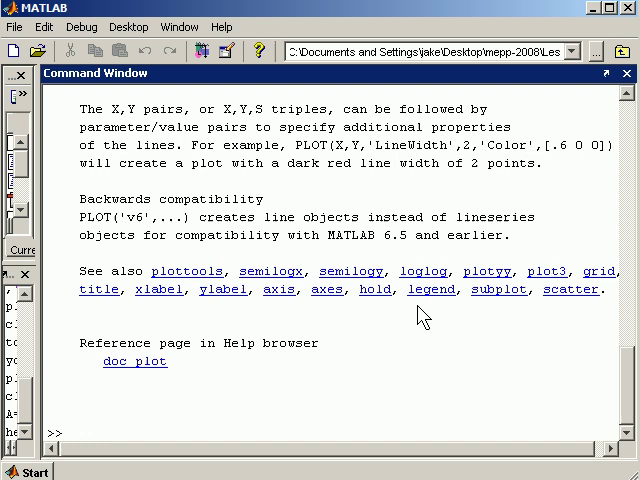
{"action": "mouse_move", "coordinate": [332, 312]}
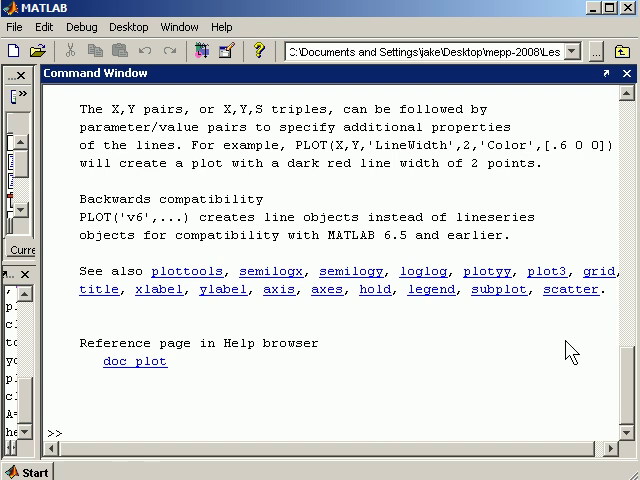
{"action": "mouse_move", "coordinate": [556, 323]}
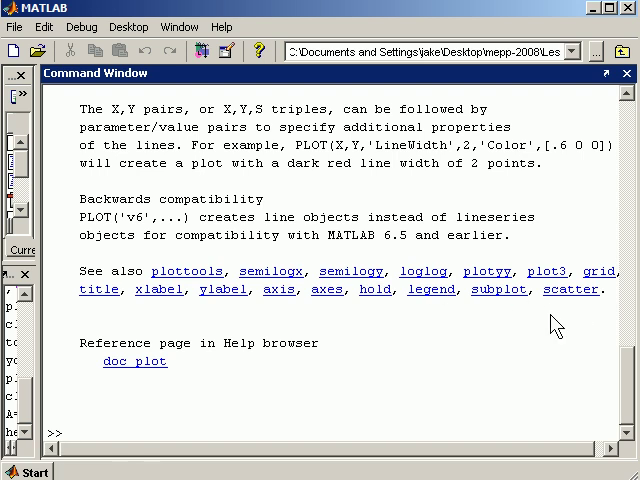
{"action": "mouse_move", "coordinate": [541, 330]}
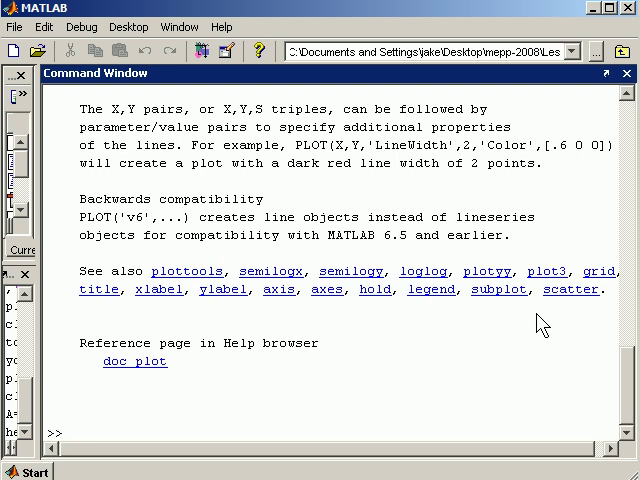
{"action": "mouse_move", "coordinate": [378, 322]}
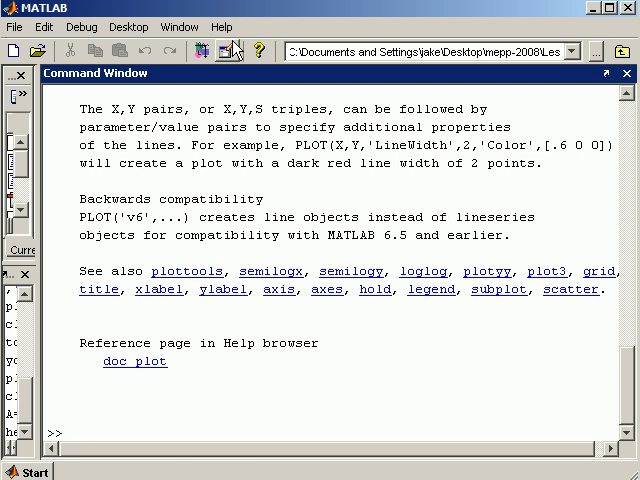
Restore the docked Current Directory and Command History panes beside the Command Window.
{"action": "left_click", "coordinate": [205, 27]}
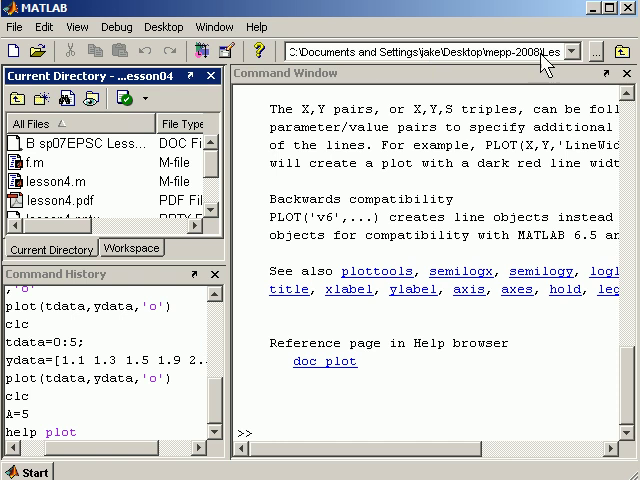
{"action": "mouse_move", "coordinate": [484, 95]}
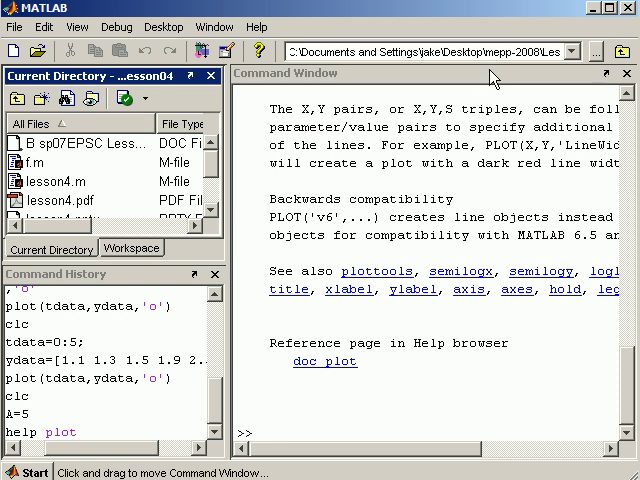
{"action": "mouse_move", "coordinate": [538, 70]}
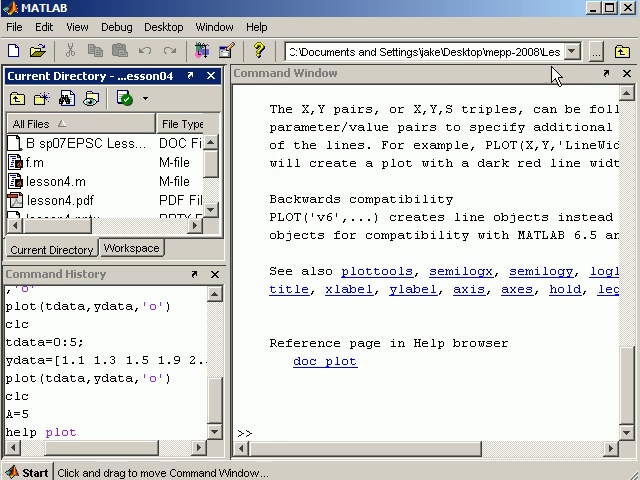
{"action": "mouse_move", "coordinate": [600, 60]}
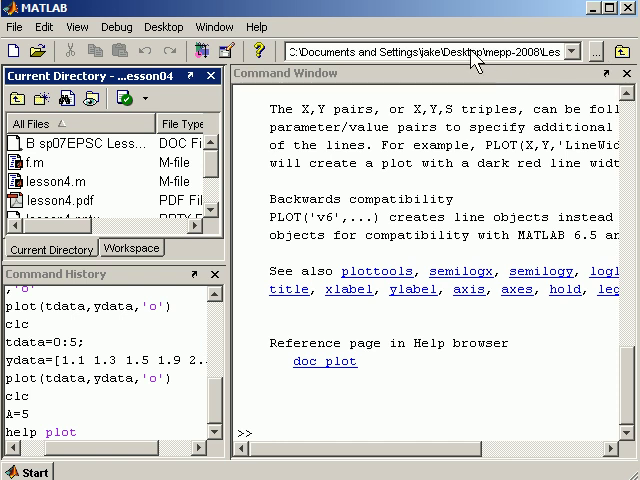
{"action": "mouse_move", "coordinate": [513, 62]}
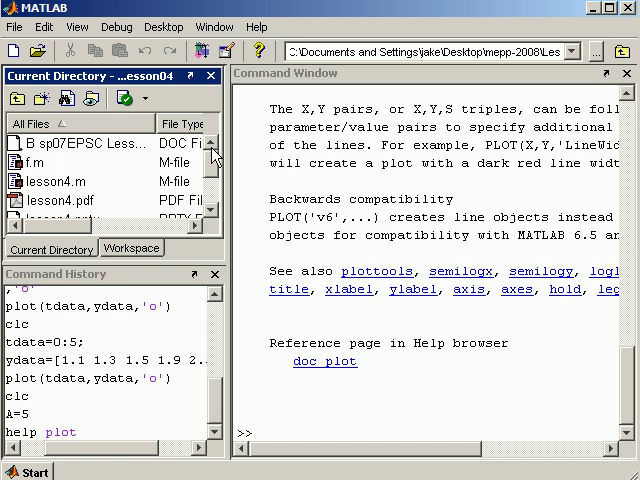
{"action": "mouse_move", "coordinate": [190, 192]}
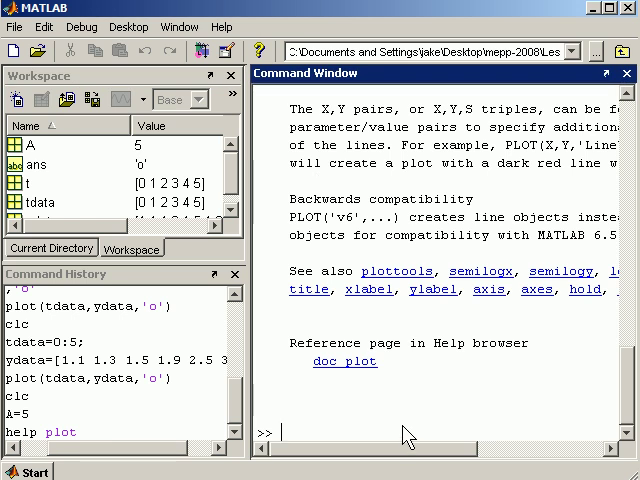
Create m1 as a 5-by-5 matrix of ones with m1=ones(5).
{"action": "type", "text": "ma"}
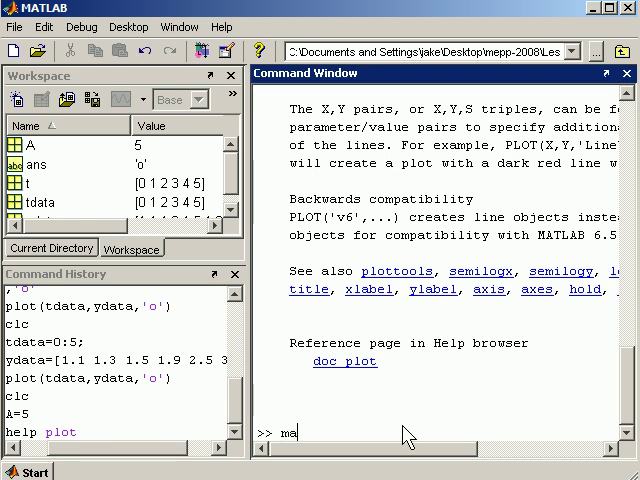
{"action": "type", "text": "1"}
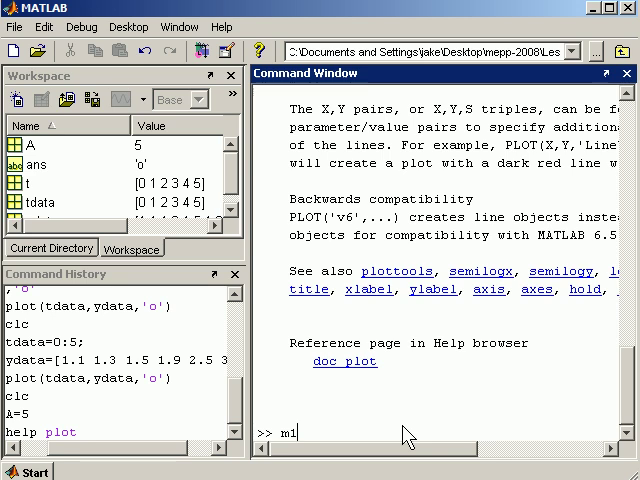
{"action": "type", "text": "=o"}
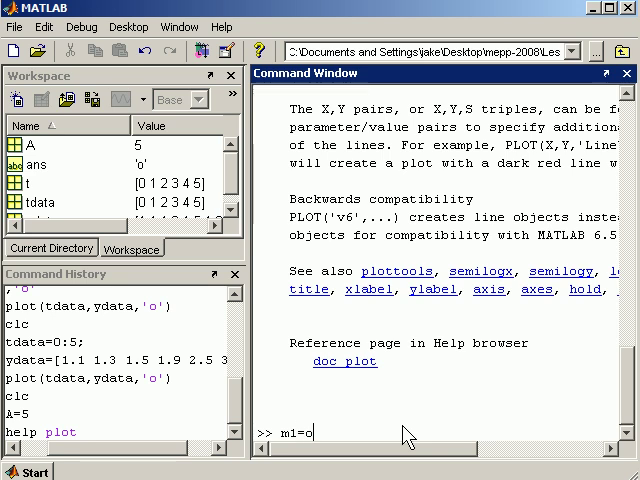
{"action": "type", "text": "nes(5"}
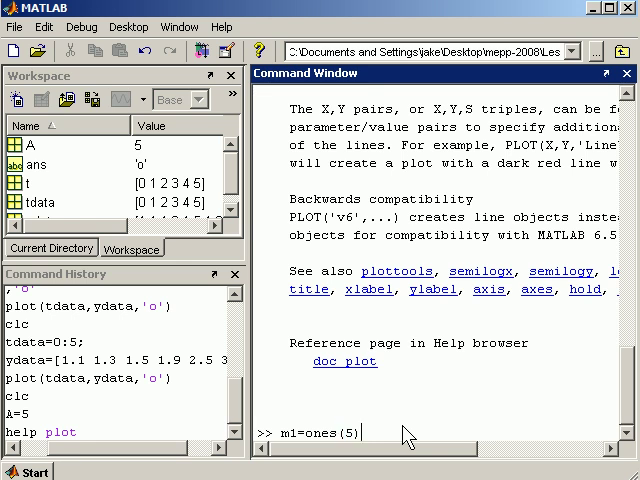
{"action": "key", "text": "Return"}
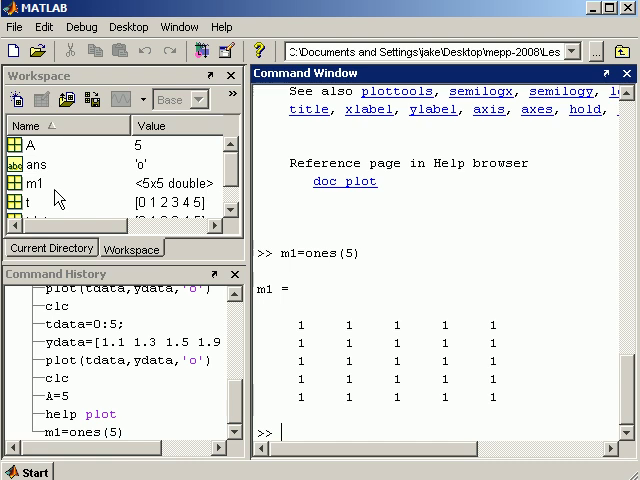
{"action": "mouse_move", "coordinate": [58, 200]}
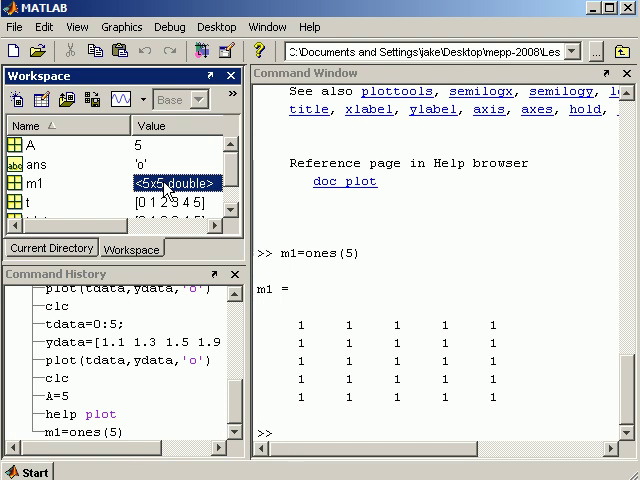
Set m1(4,2) to 2 in the Array Editor, redisplay m1, and close the file listing.
{"action": "double_click", "coordinate": [175, 183]}
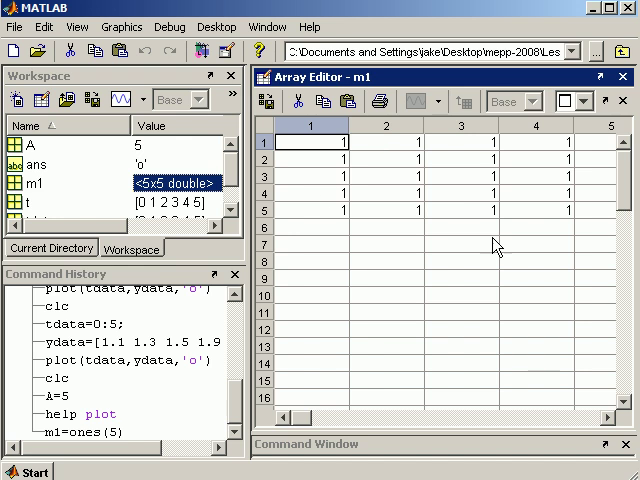
{"action": "mouse_move", "coordinate": [410, 200]}
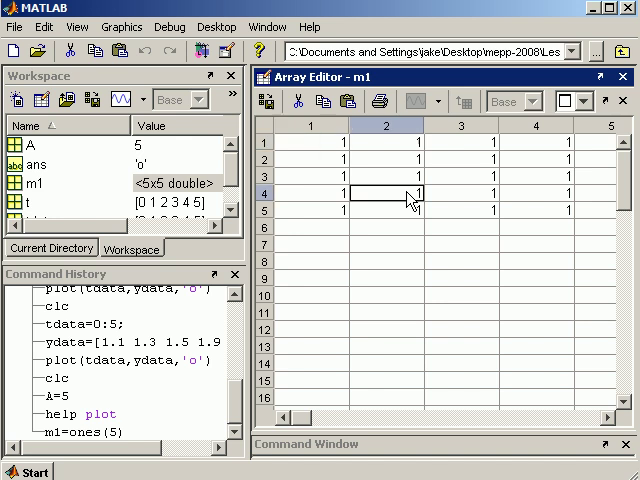
{"action": "type", "text": "2"}
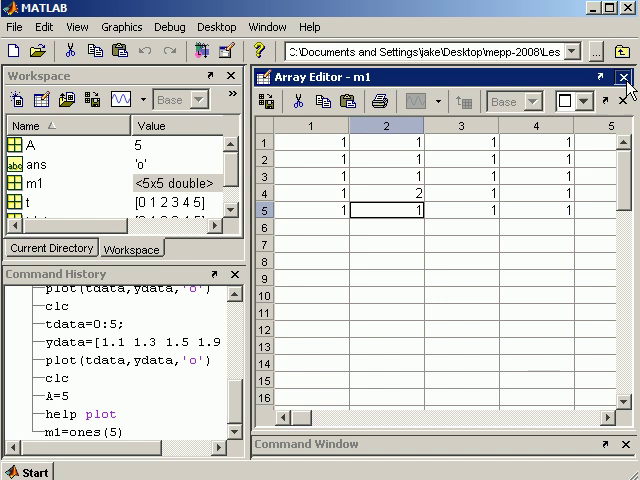
{"action": "left_click", "coordinate": [627, 77]}
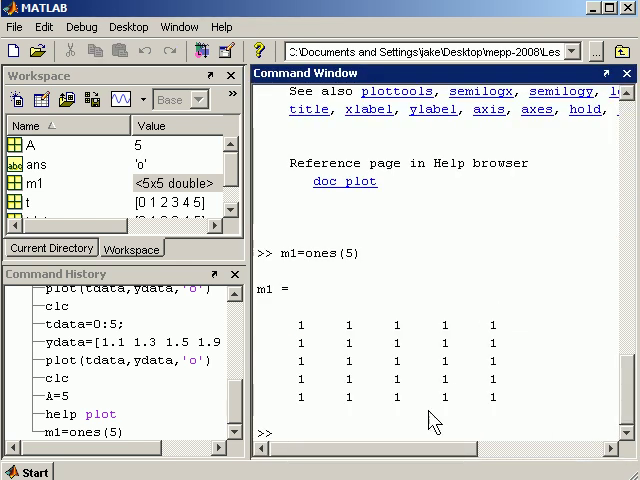
{"action": "type", "text": "m1"}
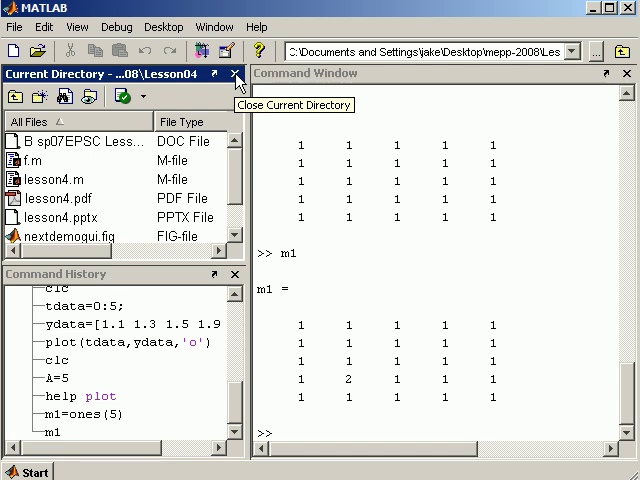
{"action": "left_click", "coordinate": [236, 74]}
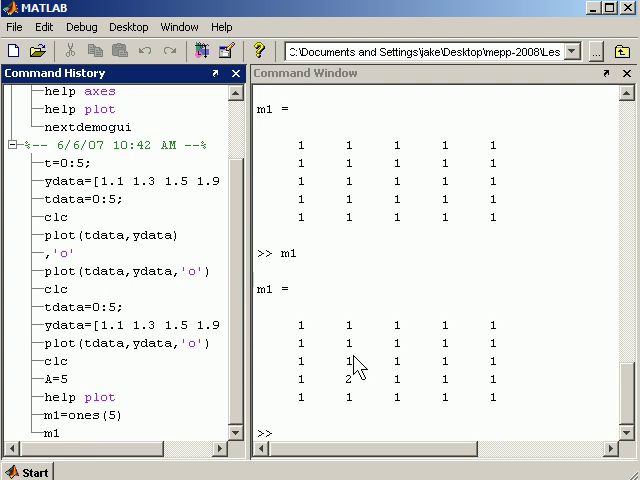
{"action": "mouse_move", "coordinate": [148, 418]}
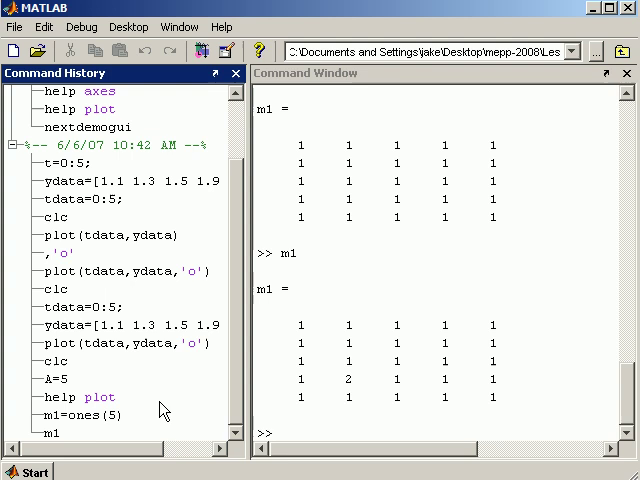
Select the plot, A=5 and m1=ones(5) history commands and create an M-file from them.
{"action": "left_click", "coordinate": [43, 378]}
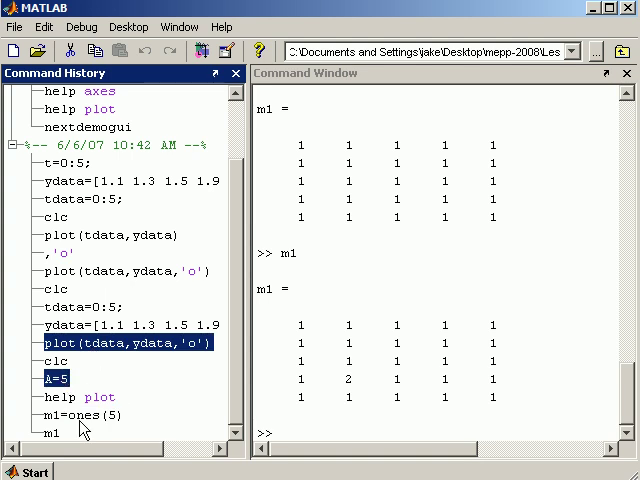
{"action": "left_click", "coordinate": [80, 414]}
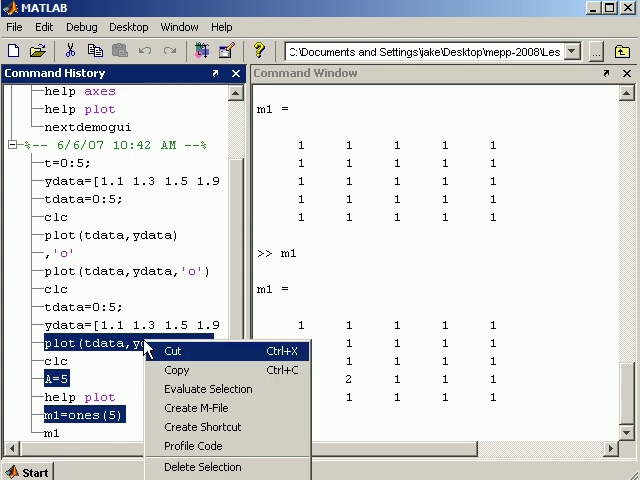
{"action": "mouse_move", "coordinate": [207, 407]}
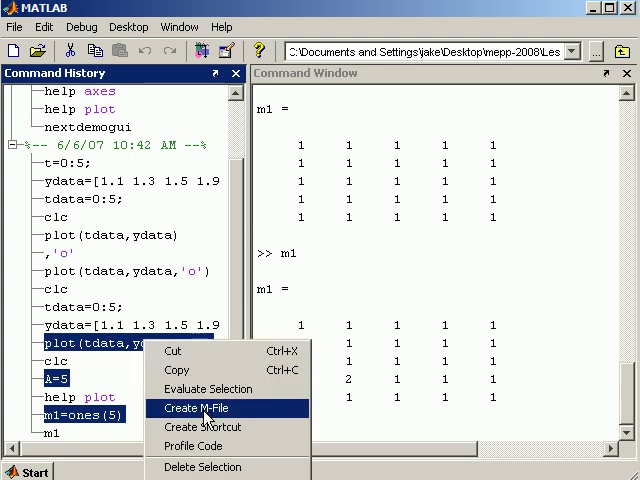
{"action": "left_click", "coordinate": [203, 407]}
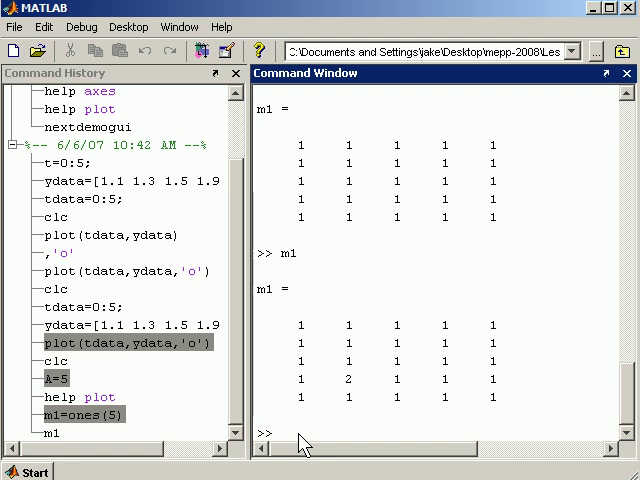
{"action": "mouse_move", "coordinate": [307, 342]}
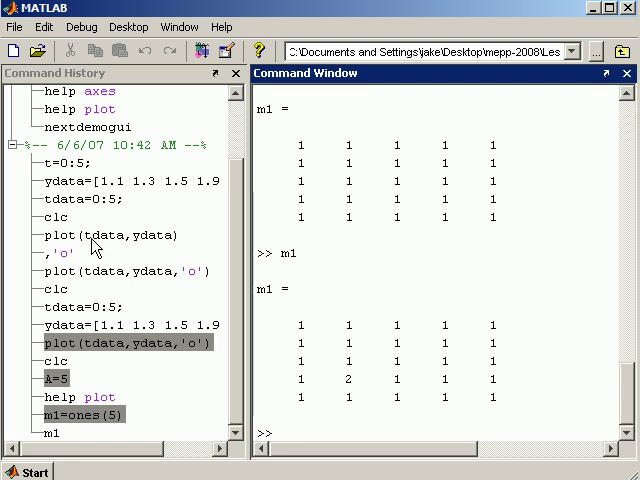
{"action": "mouse_move", "coordinate": [100, 360]}
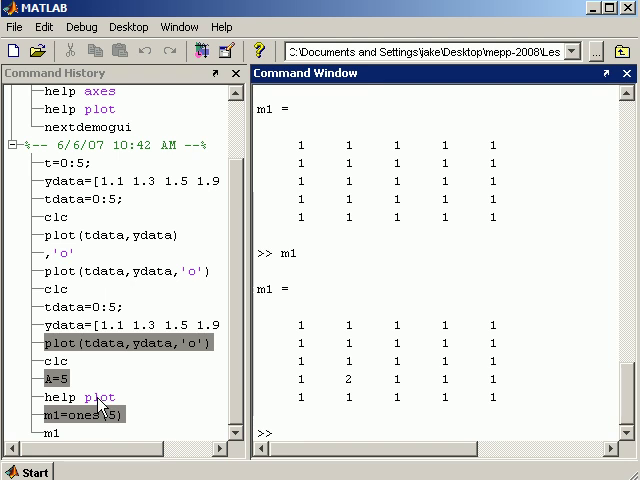
{"action": "mouse_move", "coordinate": [100, 398]}
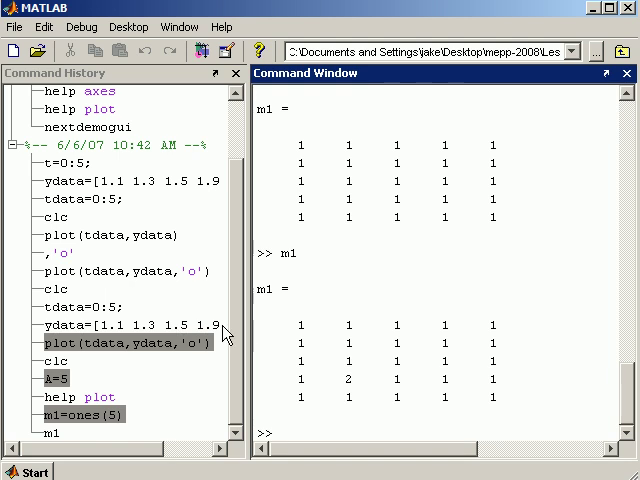
{"action": "mouse_move", "coordinate": [250, 330]}
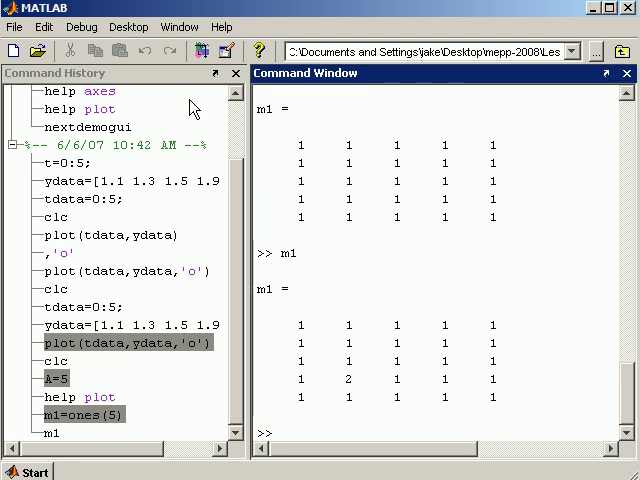
{"action": "left_click", "coordinate": [128, 27]}
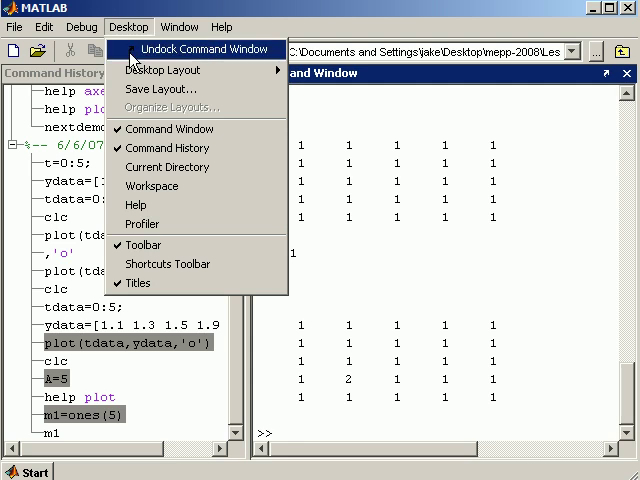
{"action": "mouse_move", "coordinate": [165, 70]}
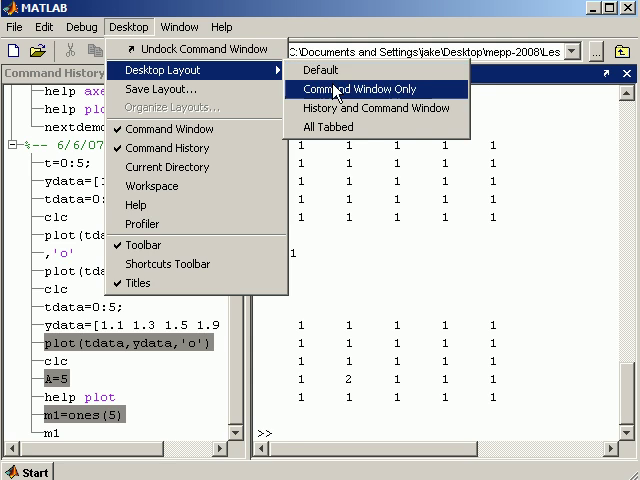
{"action": "mouse_move", "coordinate": [404, 109]}
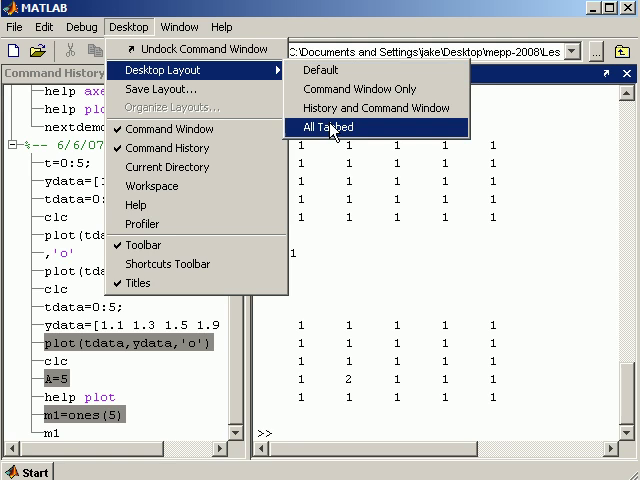
{"action": "mouse_move", "coordinate": [335, 70]}
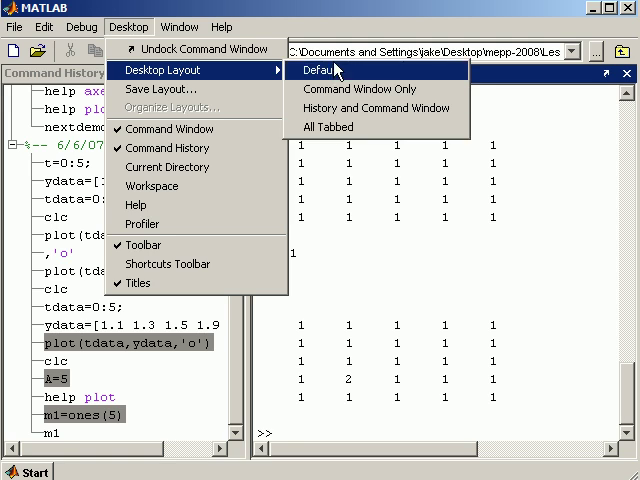
{"action": "left_click", "coordinate": [329, 71]}
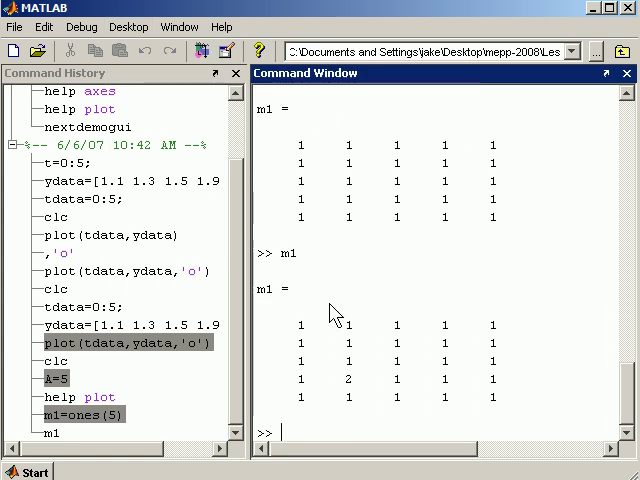
List the folder's M-files with dir, then type lesson4.
{"action": "type", "text": "dir *m"}
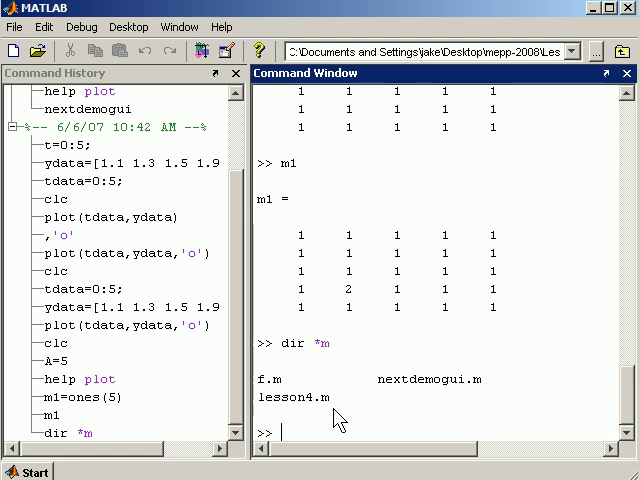
{"action": "type", "text": "lesson"}
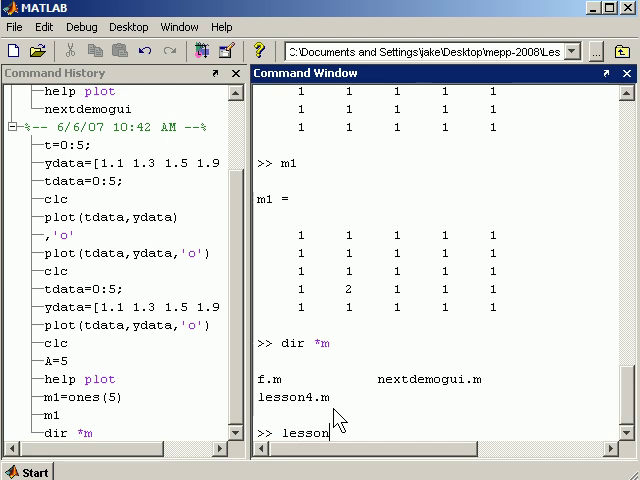
{"action": "type", "text": "4"}
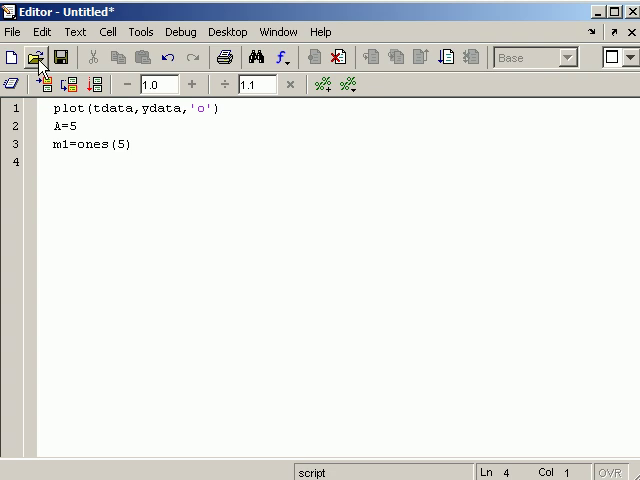
Open the existing lesson4.m script and show it in the Editor.
{"action": "left_click", "coordinate": [37, 57]}
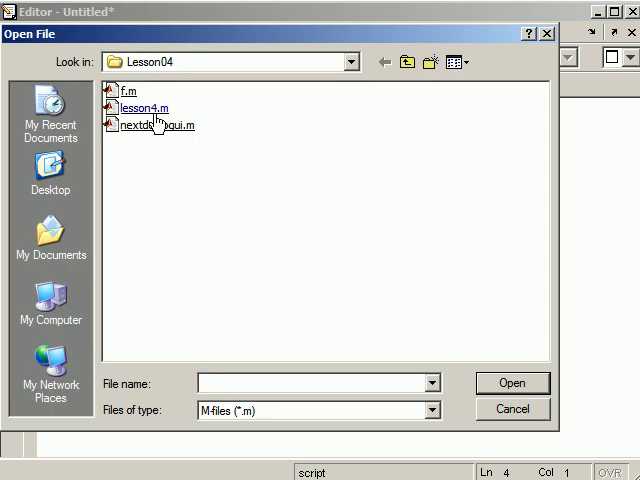
{"action": "left_click", "coordinate": [512, 409]}
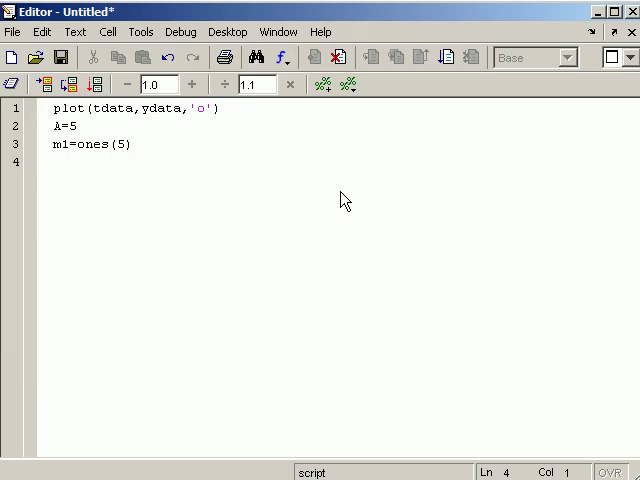
{"action": "left_click", "coordinate": [117, 448]}
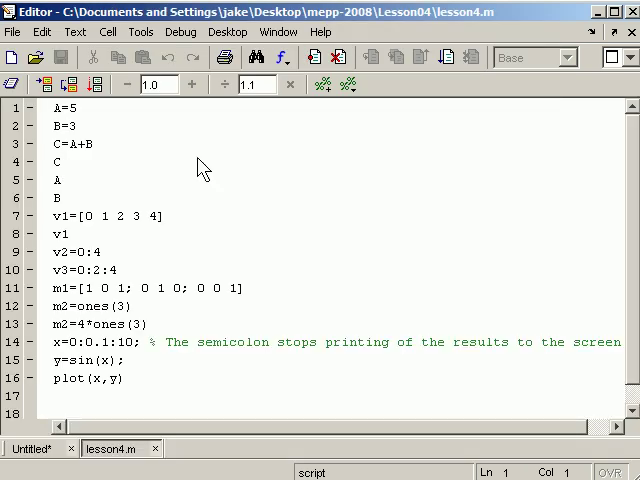
{"action": "mouse_move", "coordinate": [95, 147]}
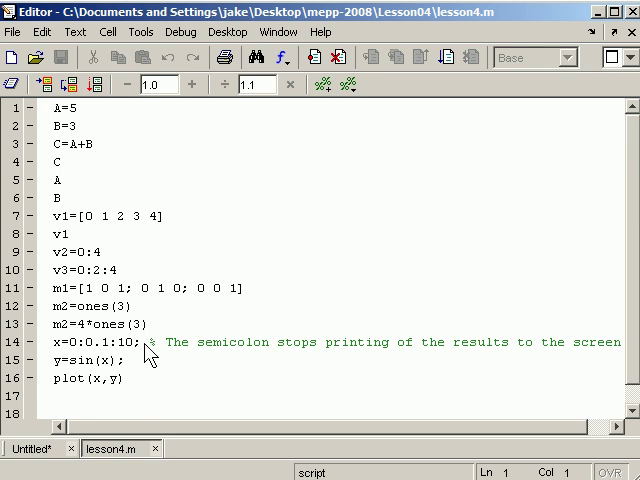
{"action": "mouse_move", "coordinate": [150, 360]}
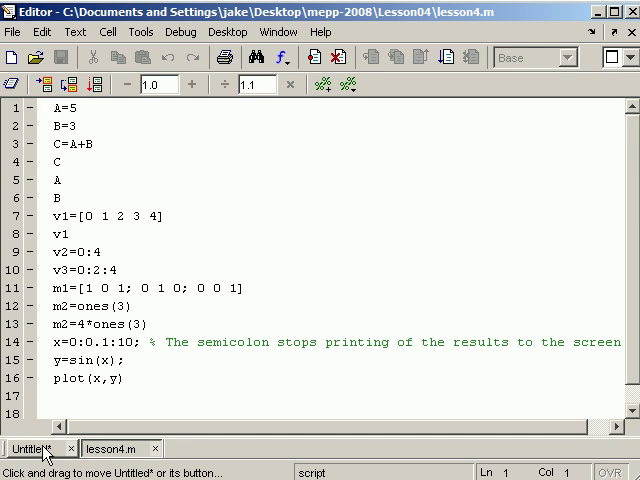
Glance at the untitled script, then return to lesson4.m in the Editor.
{"action": "left_click", "coordinate": [34, 447]}
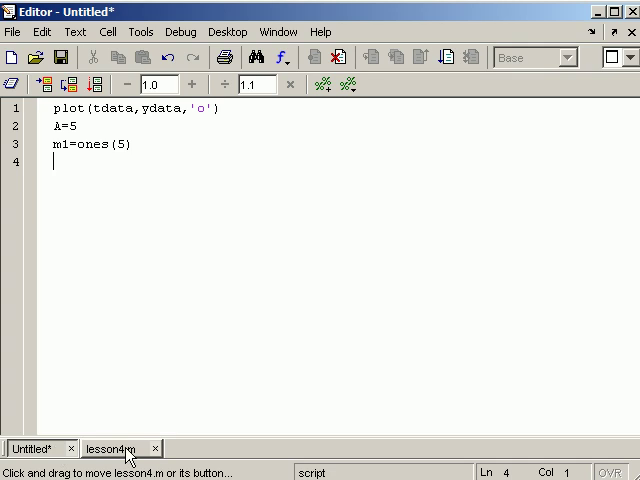
{"action": "left_click", "coordinate": [110, 448]}
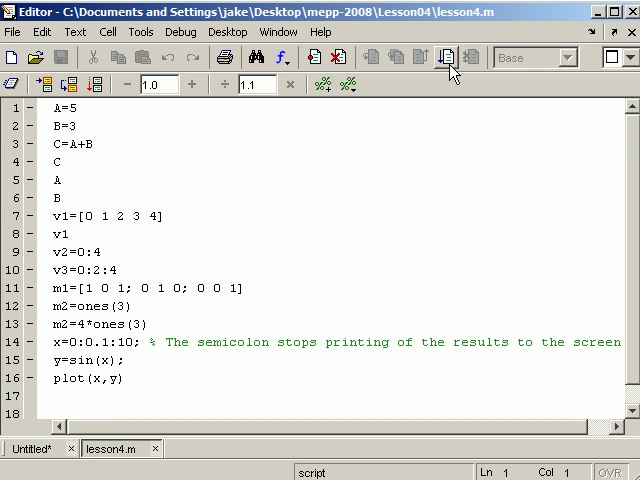
{"action": "mouse_move", "coordinate": [445, 57]}
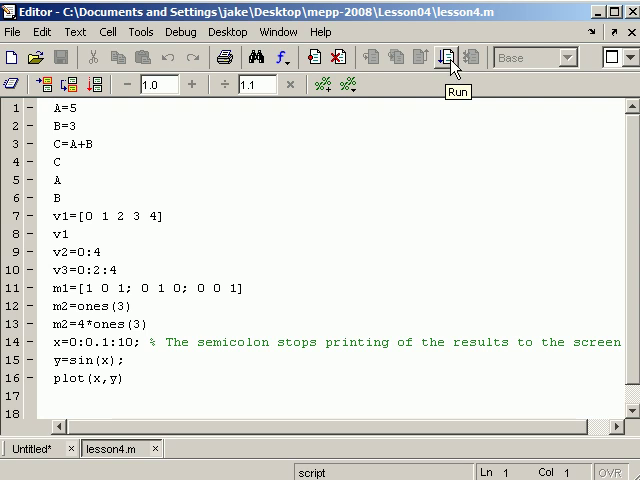
{"action": "mouse_move", "coordinate": [448, 66]}
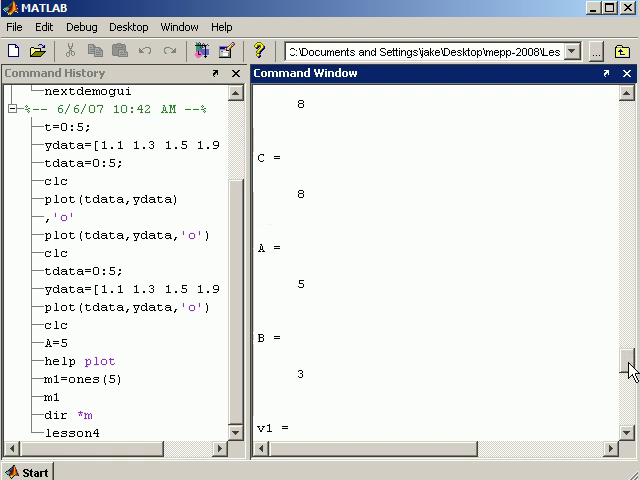
Scroll through the script's printed output down to m2 = 4*ones(3).
{"action": "scroll", "scroll_direction": "down", "scroll_amount": 3}
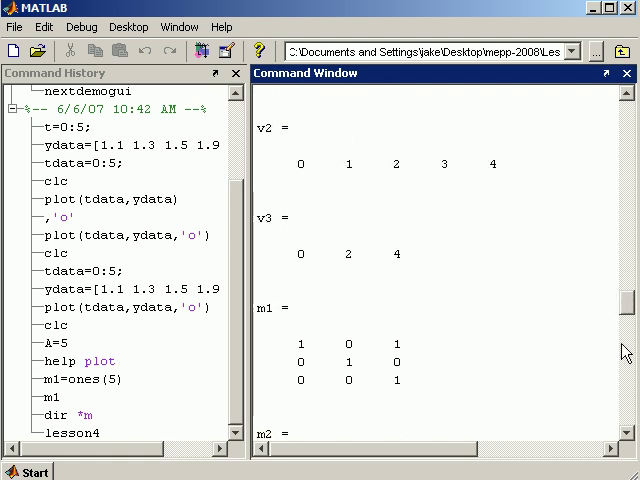
{"action": "scroll", "scroll_direction": "down", "scroll_amount": 3}
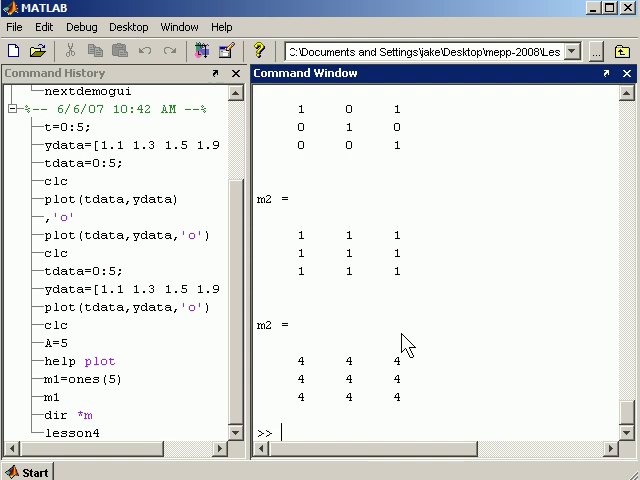
{"action": "mouse_move", "coordinate": [412, 405]}
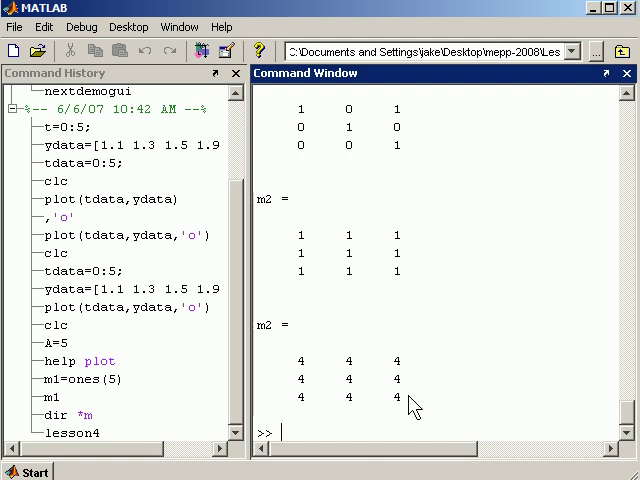
{"action": "mouse_move", "coordinate": [428, 385]}
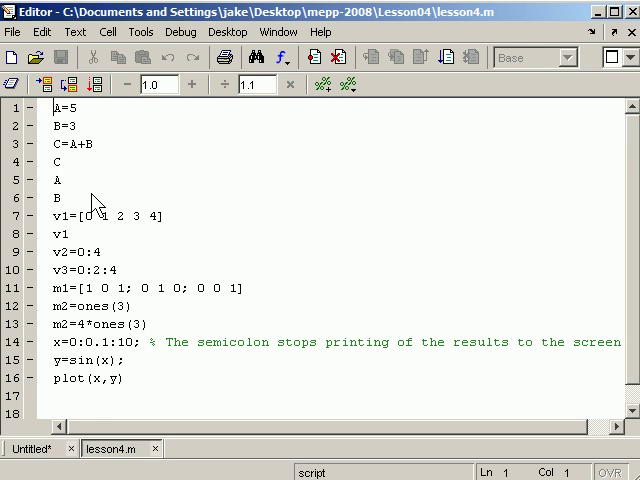
{"action": "mouse_move", "coordinate": [168, 395]}
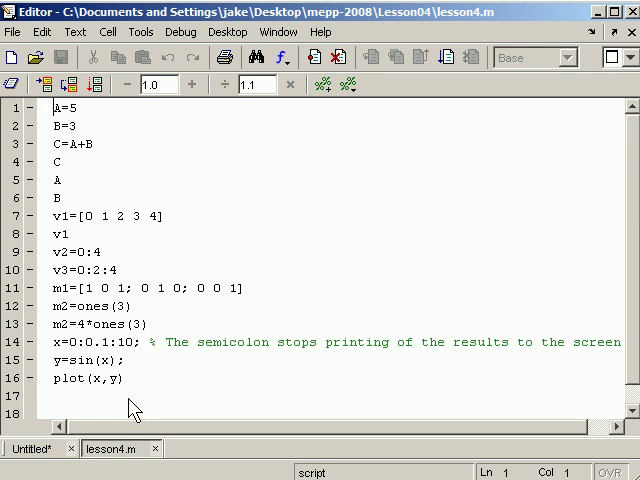
Add disp('Type any key to continue') and pause lines after line B in lesson4.m.
{"action": "left_click", "coordinate": [62, 197]}
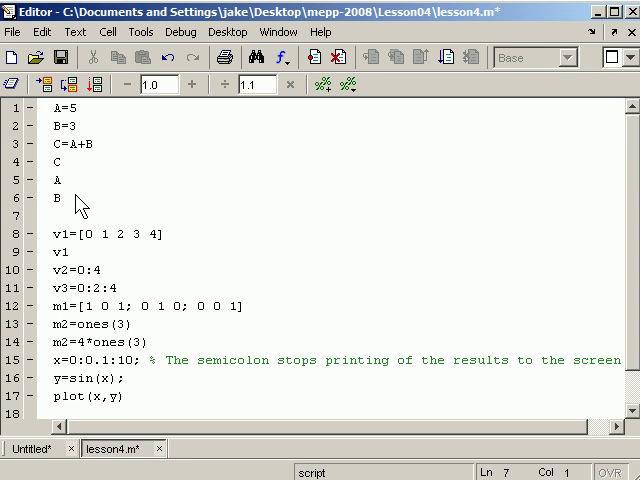
{"action": "type", "text": "pa"}
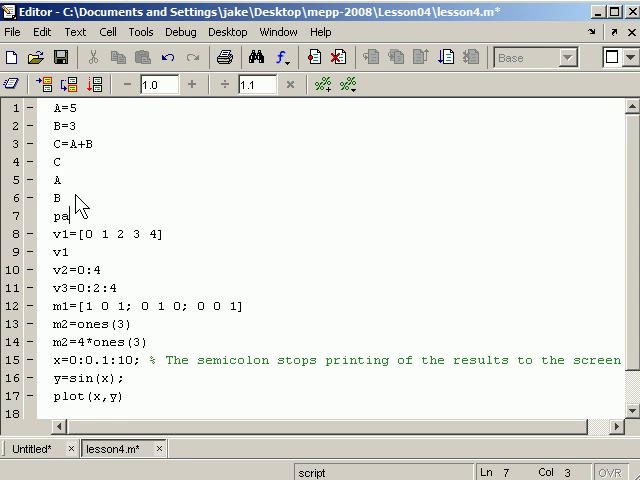
{"action": "type", "text": "use"}
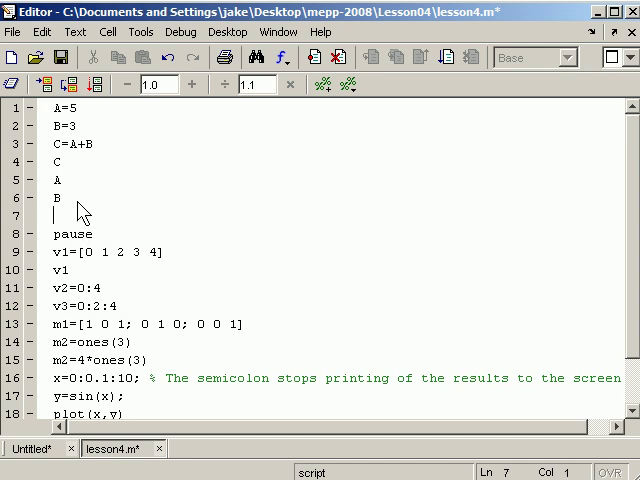
{"action": "type", "text": "disp('"}
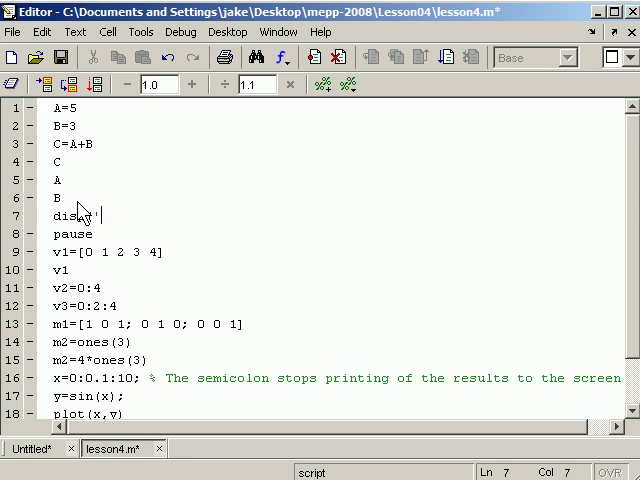
{"action": "type", "text": "'Type any"}
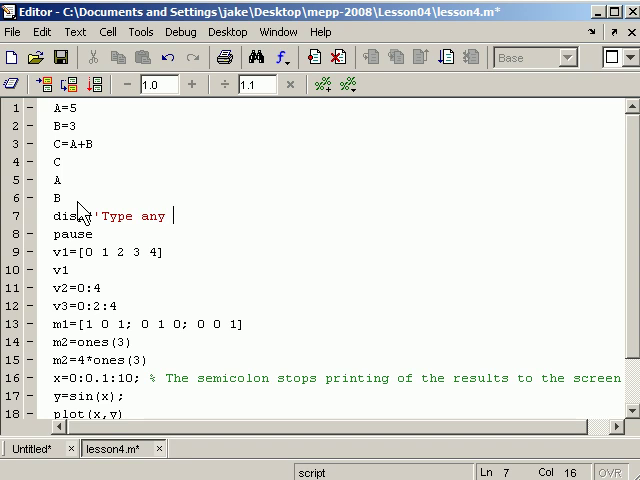
{"action": "type", "text": "key to continue'"}
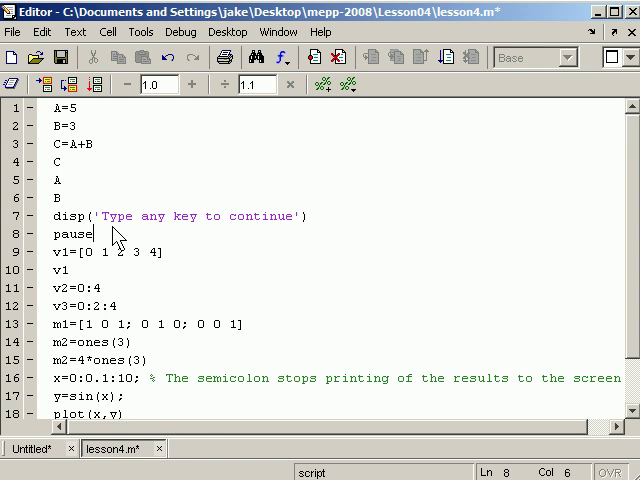
{"action": "mouse_move", "coordinate": [62, 207]}
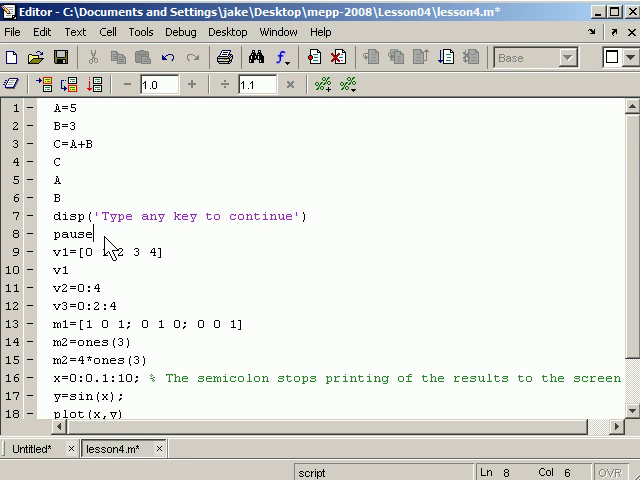
{"action": "mouse_move", "coordinate": [120, 278]}
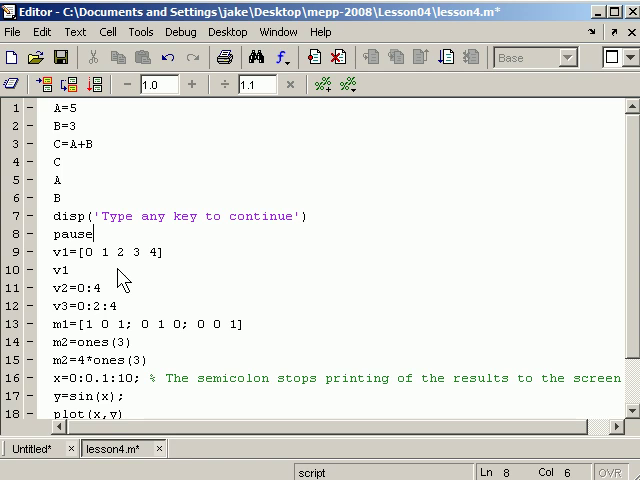
Scroll down past m2=4*ones(3) and add the second disp/pause pair after it.
{"action": "scroll", "scroll_direction": "down", "scroll_amount": 3}
{"action": "type", "text": "disp('Type any key to continue')"}
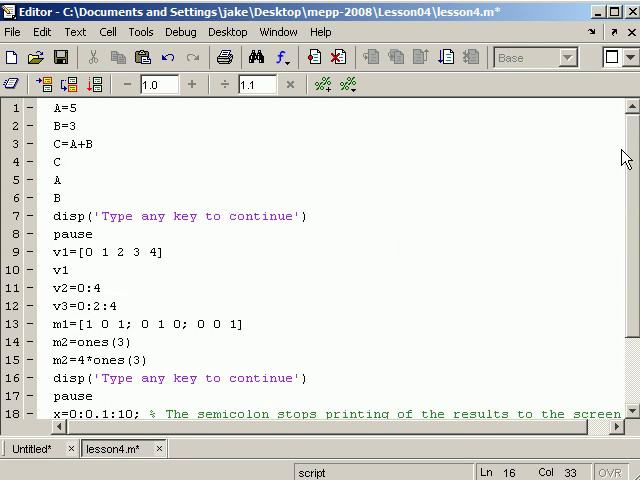
{"action": "scroll", "scroll_direction": "down", "scroll_amount": 3}
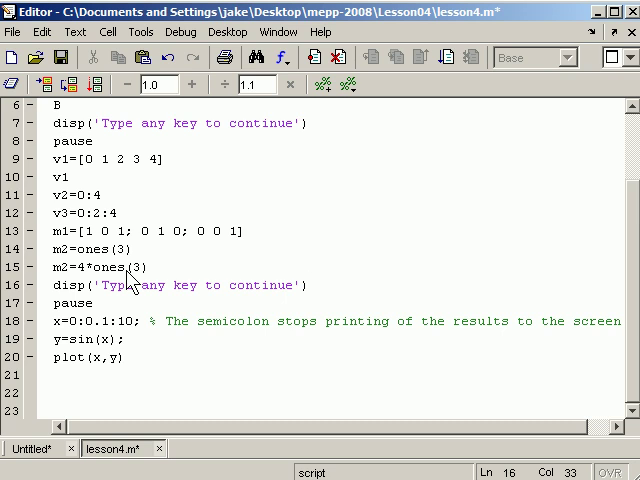
{"action": "mouse_move", "coordinate": [108, 151]}
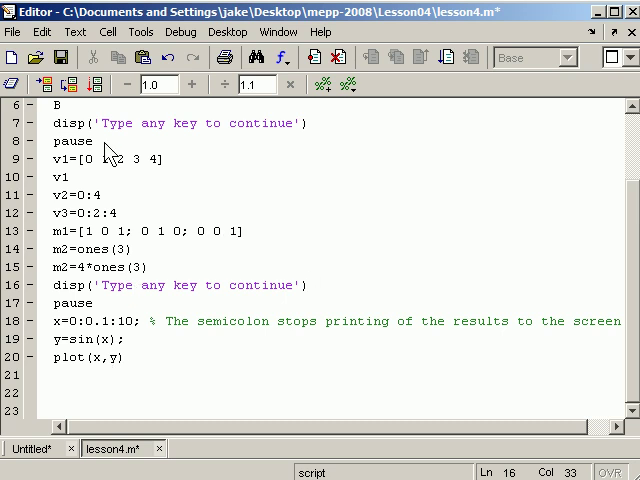
{"action": "type", "text": "c1"}
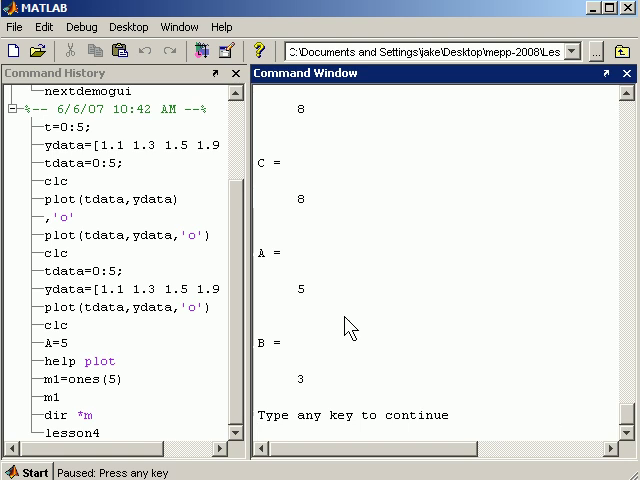
{"action": "mouse_move", "coordinate": [355, 428]}
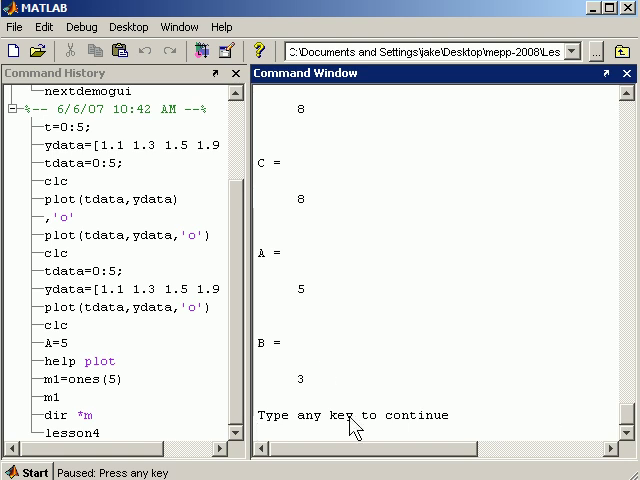
{"action": "mouse_move", "coordinate": [470, 430]}
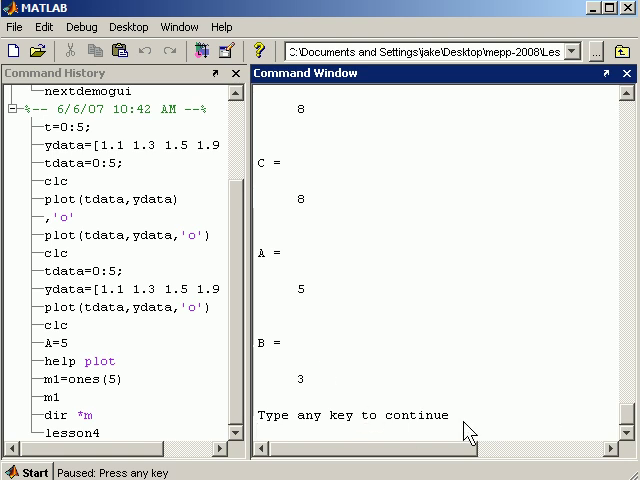